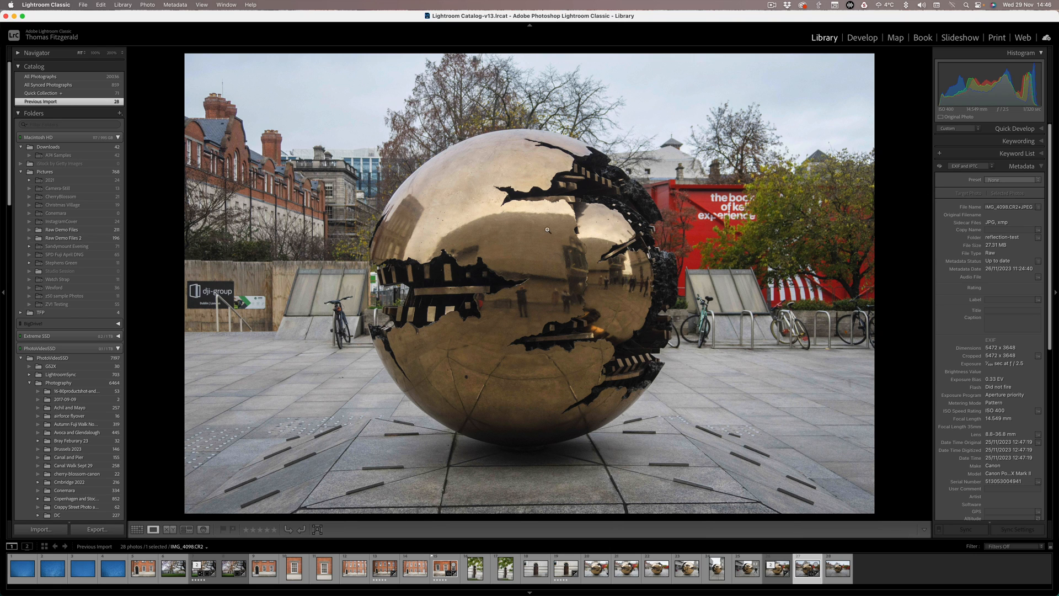
{"action": "mouse_move", "coordinate": [494, 305]}
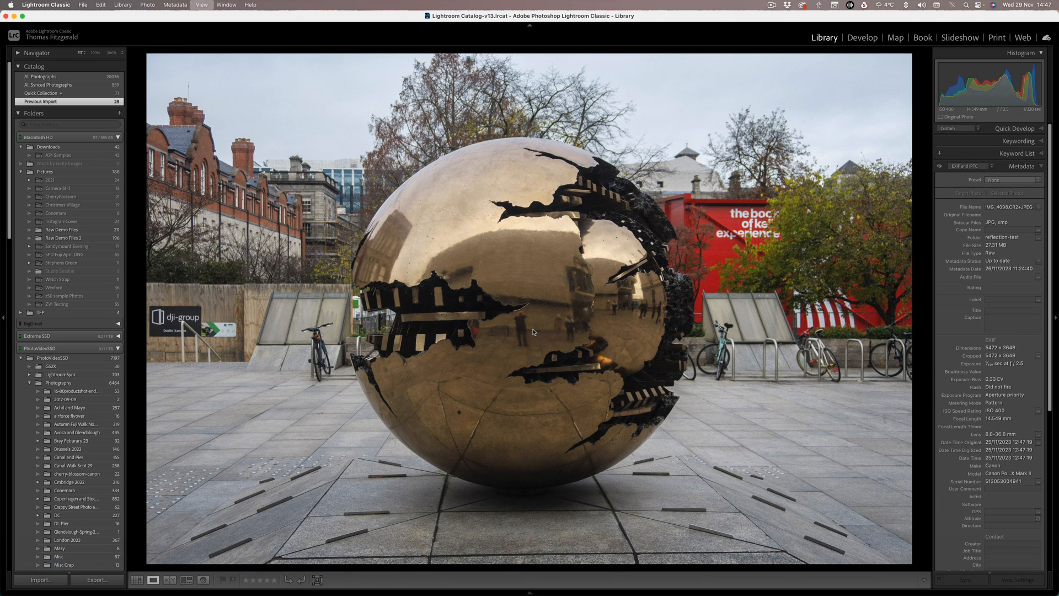
{"action": "left_click", "coordinate": [862, 38]}
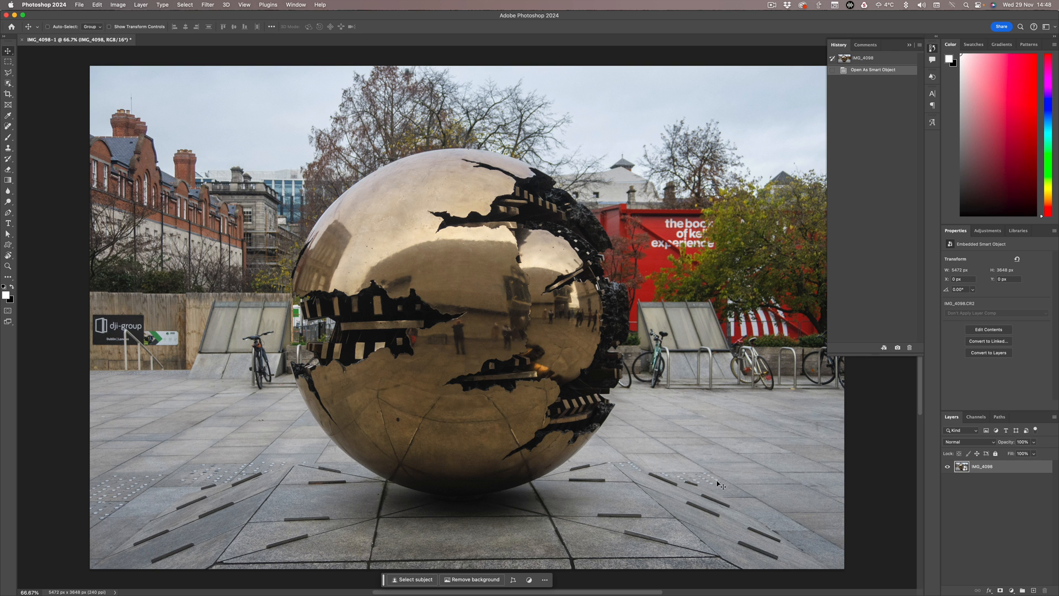
{"action": "mouse_move", "coordinate": [852, 296]}
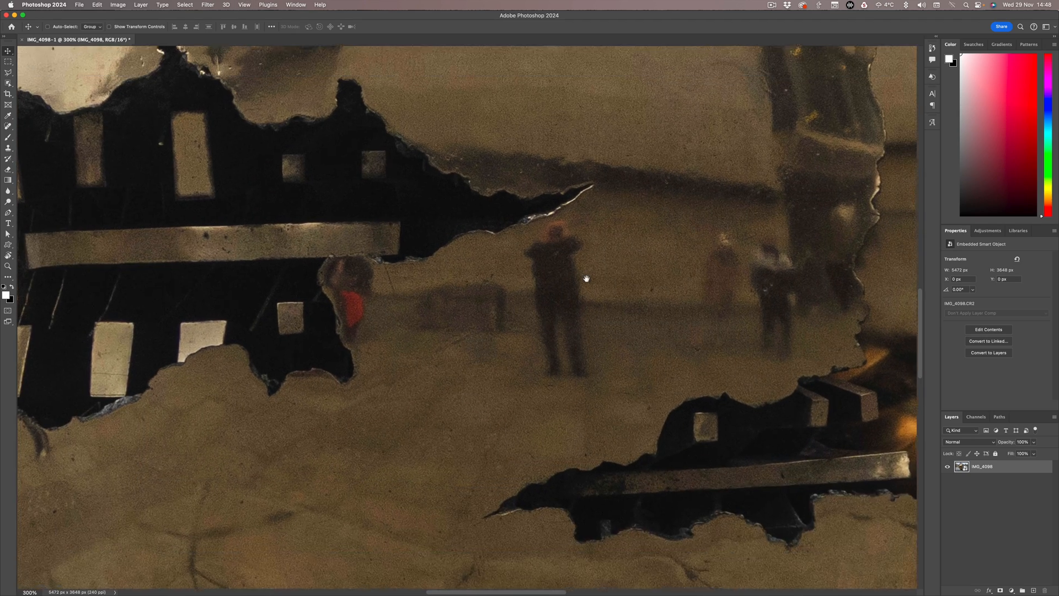
Step: Switch to the Lasso tool to outline the photographer's reflection on the sphere
{"action": "left_click", "coordinate": [7, 63]}
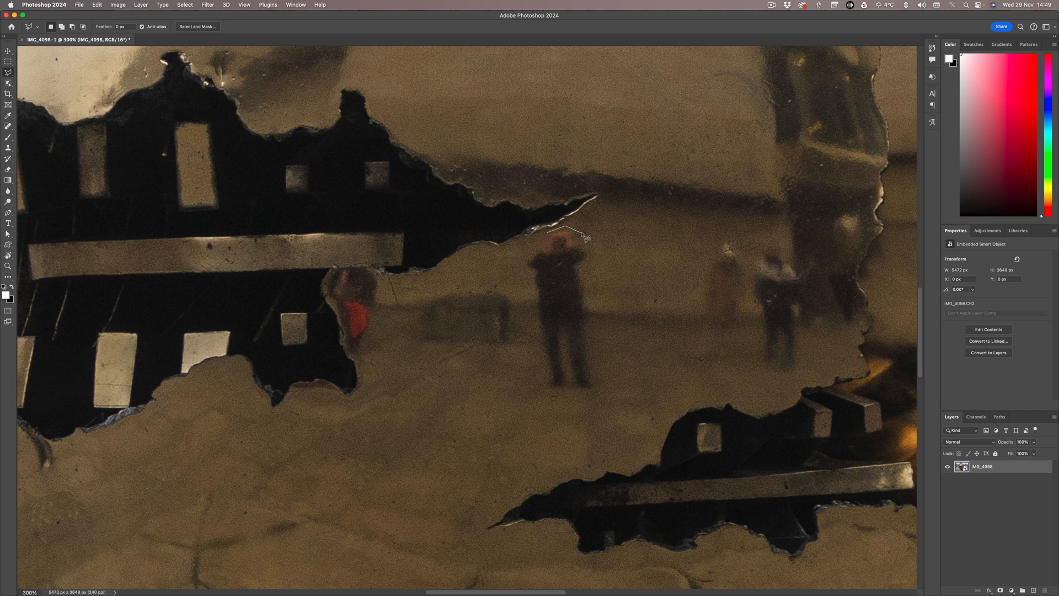
Step: Lasso the reflected figure and Generative Fill it with the prompt 'remove reflections'
{"action": "left_click_drag", "start_coordinate": [558, 235], "coordinate": [569, 405]}
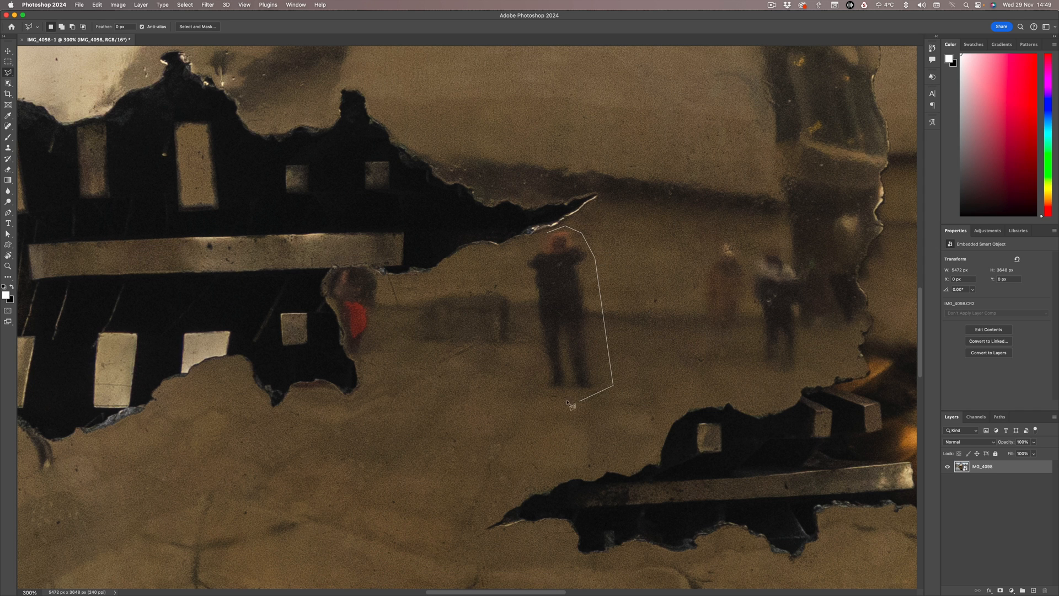
{"action": "left_click", "coordinate": [527, 258]}
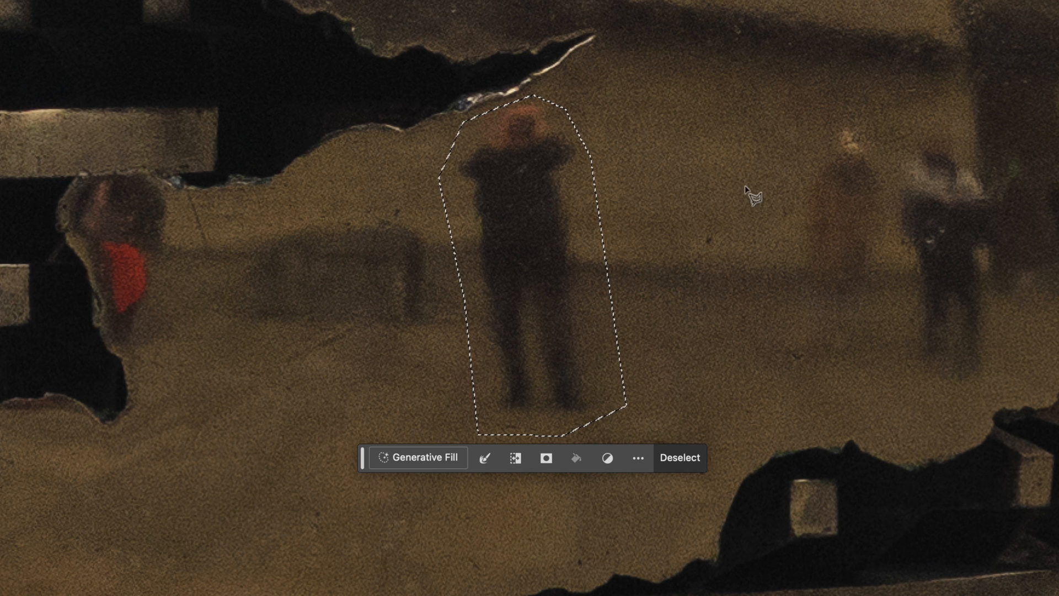
{"action": "left_click", "coordinate": [419, 457]}
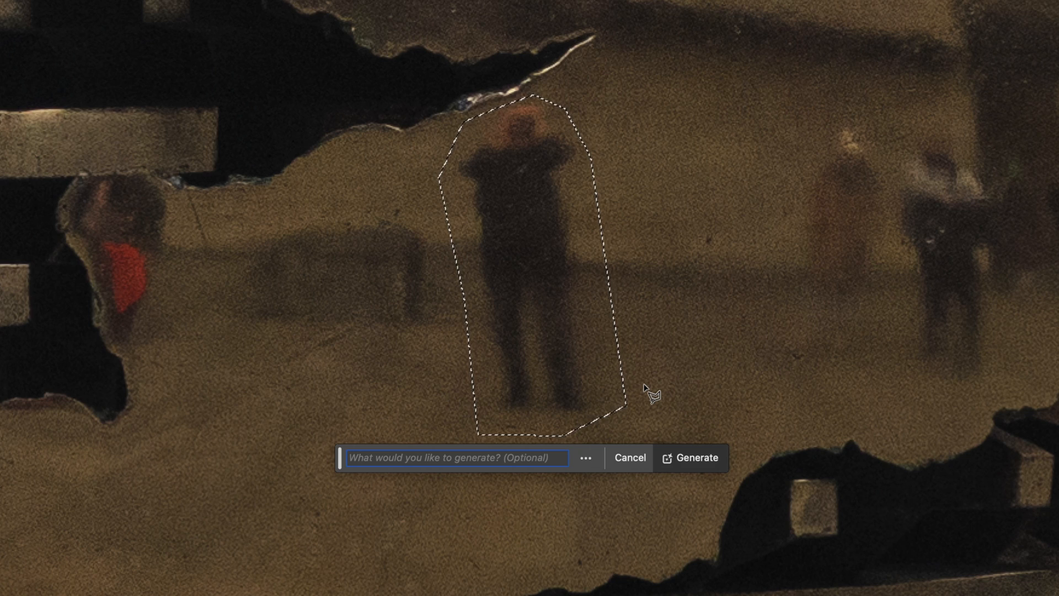
{"action": "type", "text": "remove reflections"}
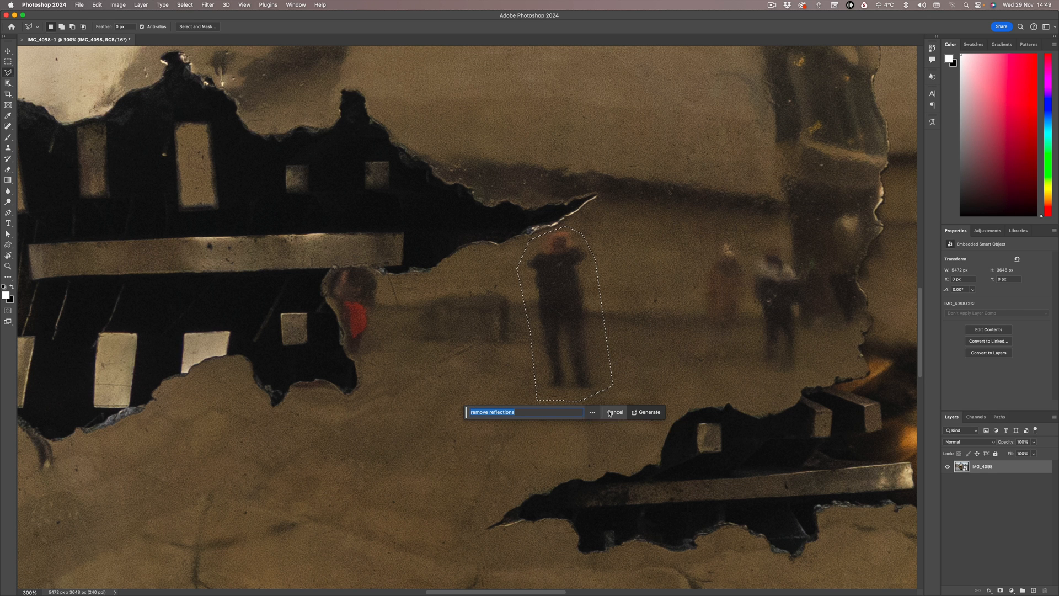
{"action": "left_click", "coordinate": [651, 412]}
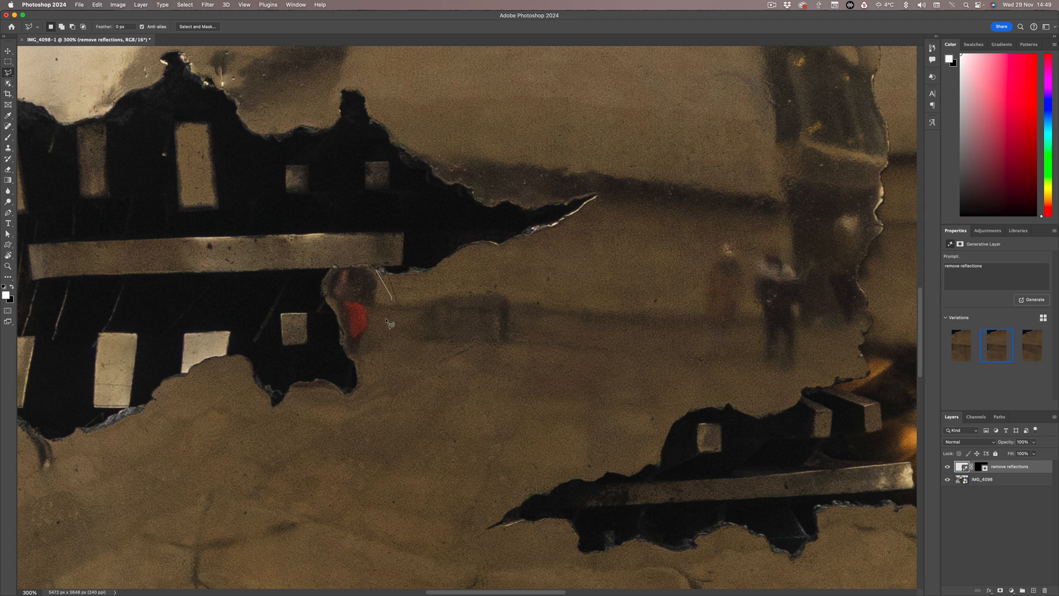
Step: Outline the reflected figure beside the red spot and the two figures to its right
{"action": "left_click_drag", "start_coordinate": [389, 294], "coordinate": [351, 361]}
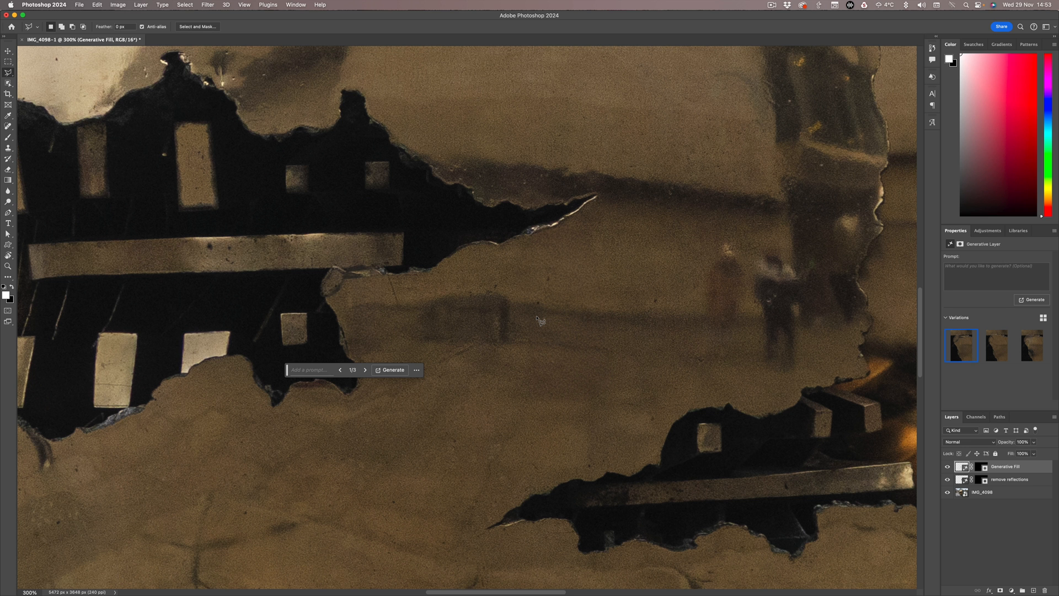
{"action": "mouse_move", "coordinate": [535, 341]}
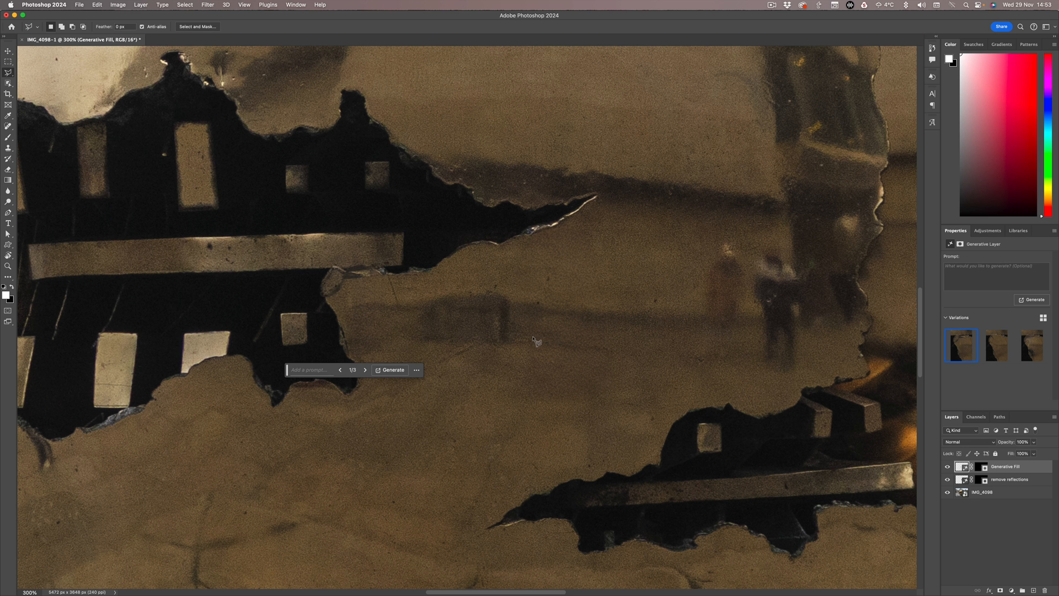
{"action": "mouse_move", "coordinate": [552, 343]}
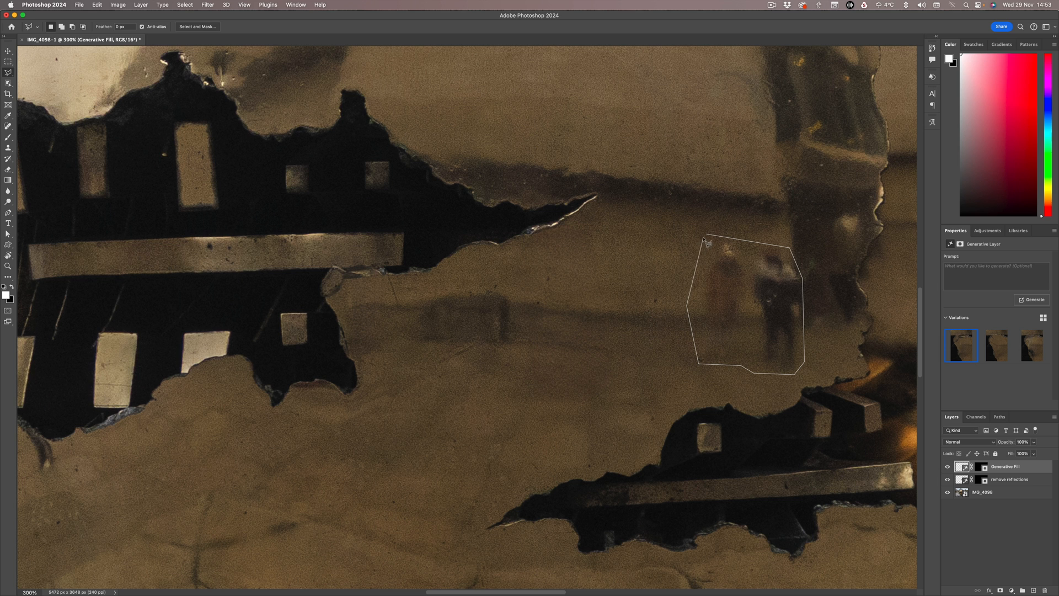
{"action": "left_click", "coordinate": [1032, 299]}
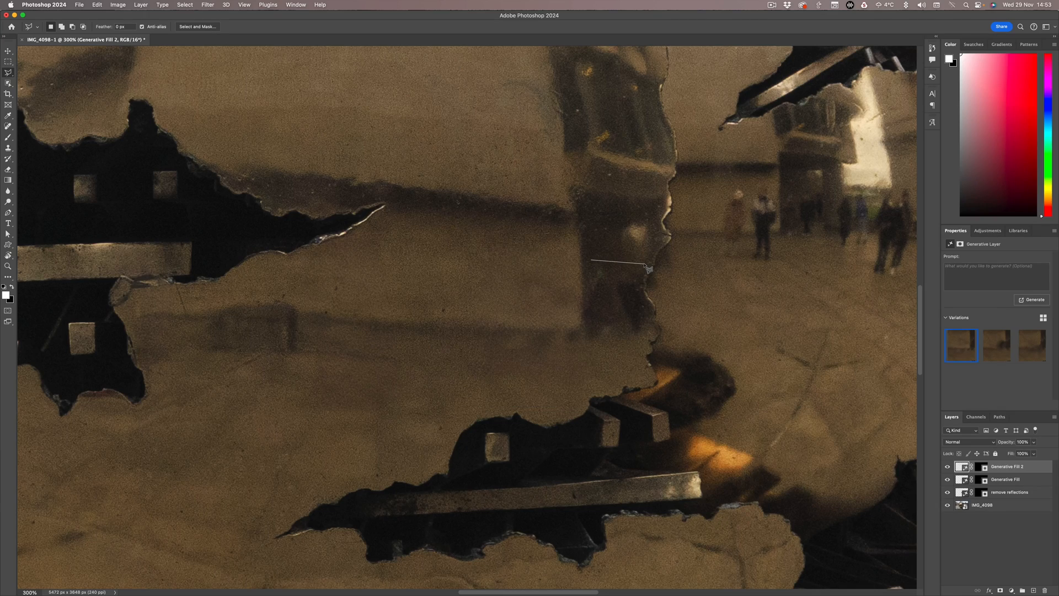
Step: Lasso another reflected figure toward the right edge and Generative Fill it away
{"action": "left_click_drag", "start_coordinate": [642, 264], "coordinate": [645, 348]}
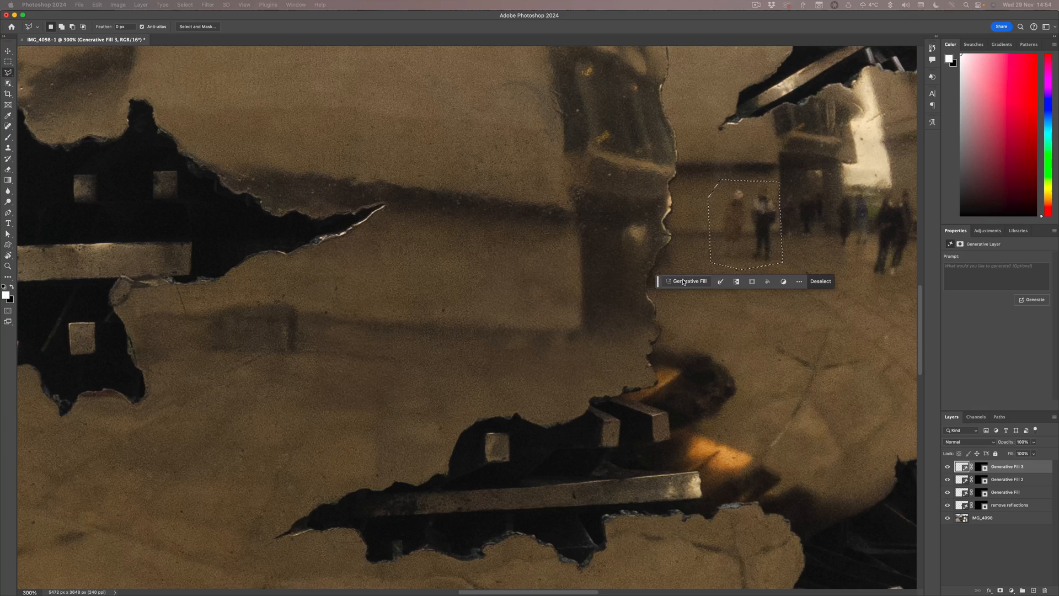
{"action": "left_click", "coordinate": [688, 282]}
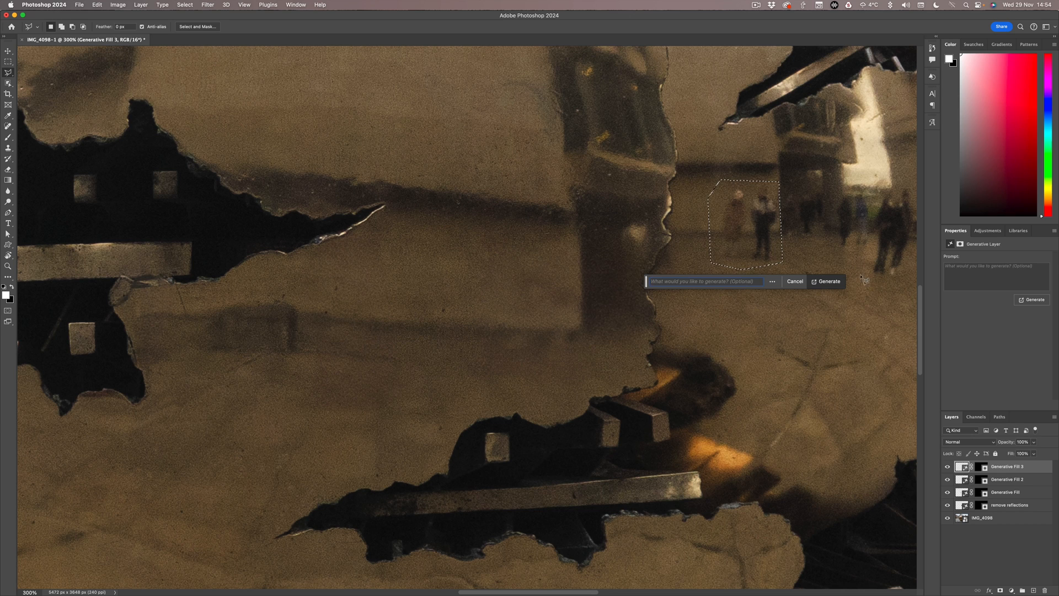
{"action": "left_click", "coordinate": [829, 281]}
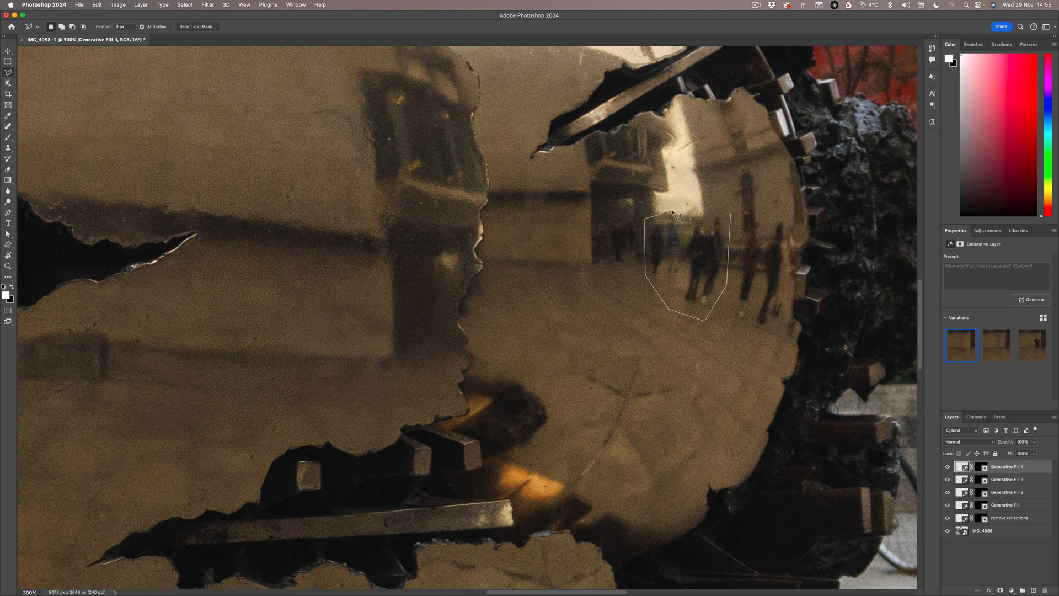
Step: Generative Fill the last right-side reflected figures and choose a different variation
{"action": "left_click", "coordinate": [1031, 299]}
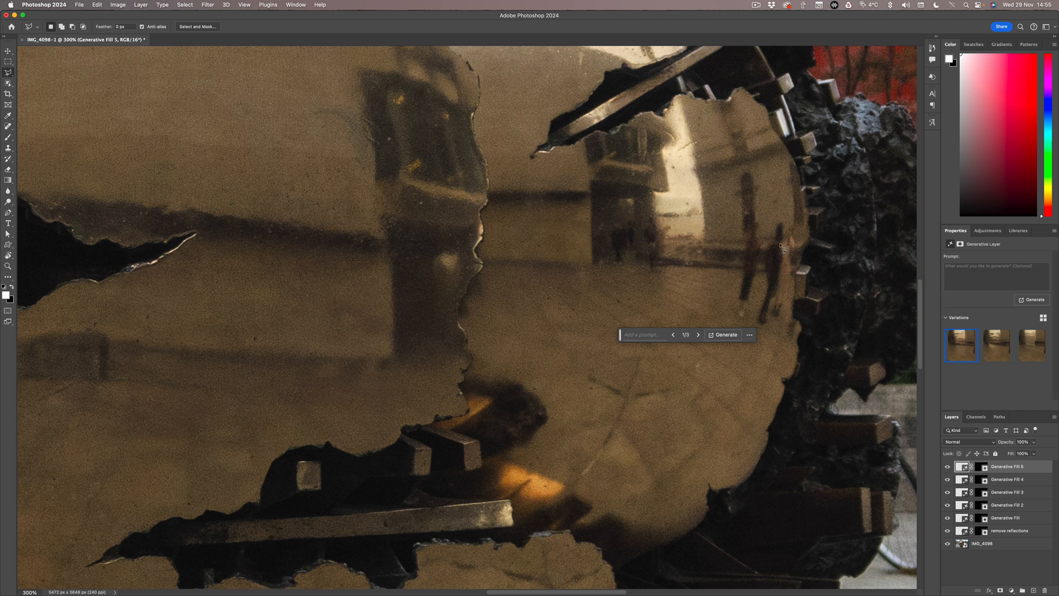
{"action": "left_click", "coordinate": [725, 334]}
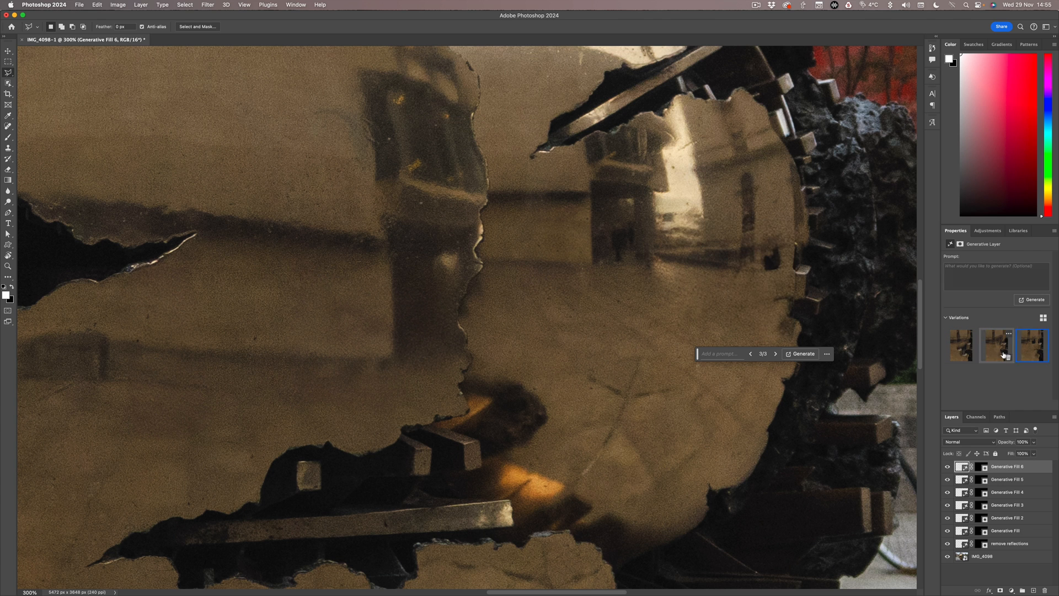
{"action": "left_click", "coordinate": [801, 354]}
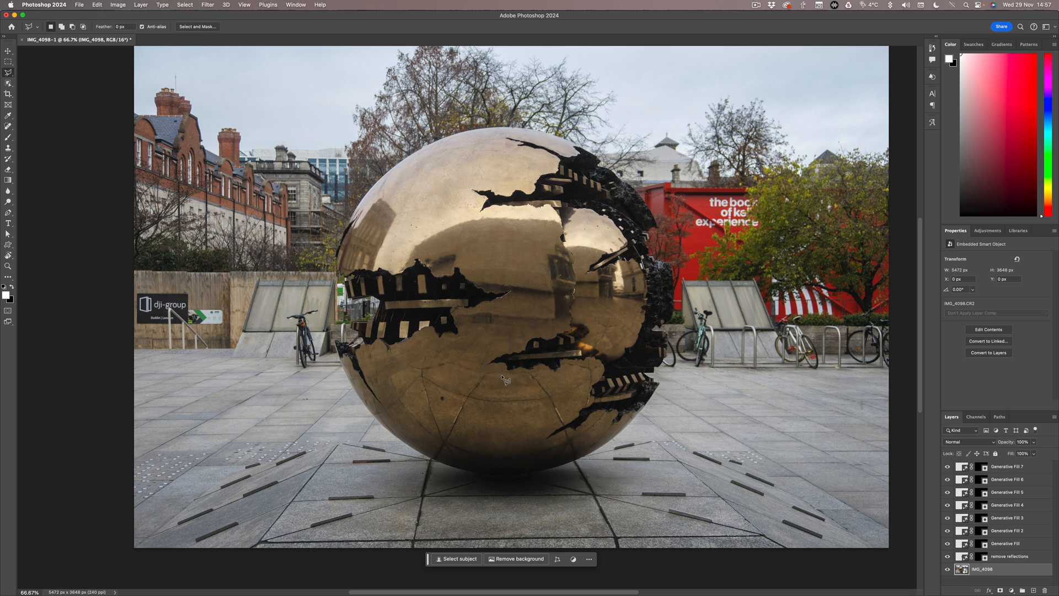
{"action": "mouse_move", "coordinate": [786, 101]}
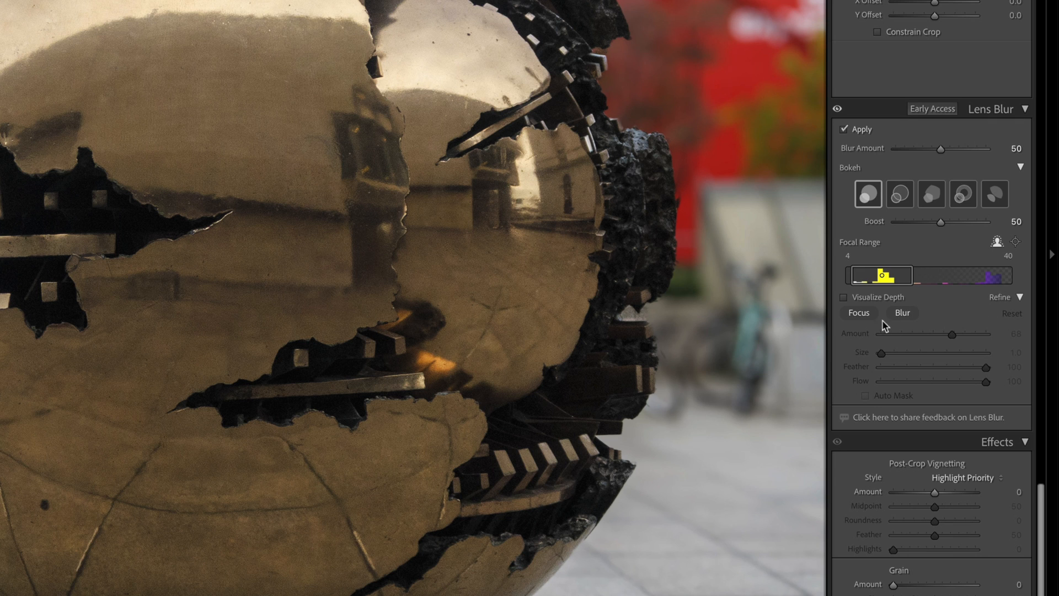
{"action": "left_click", "coordinate": [902, 312]}
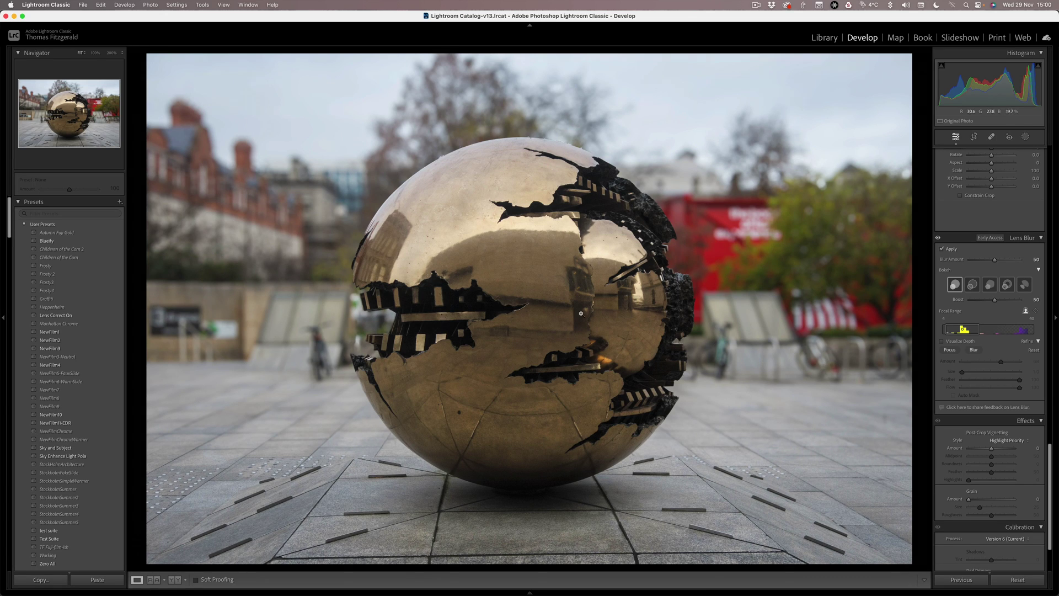
Step: Try the Lens Blur bokeh shapes and keep the second shape
{"action": "left_click", "coordinate": [973, 284]}
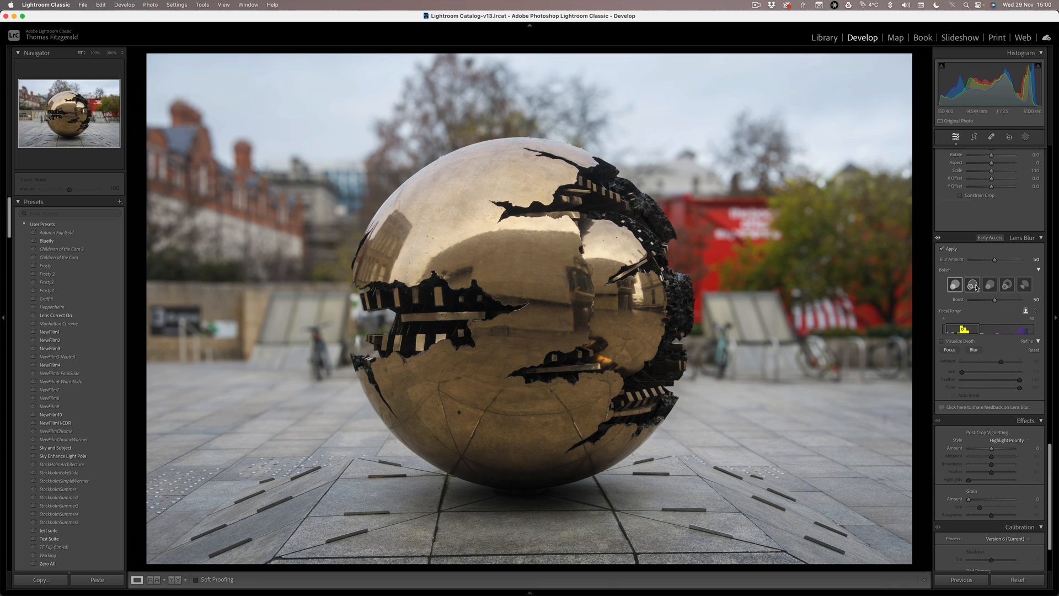
{"action": "left_click", "coordinate": [989, 285]}
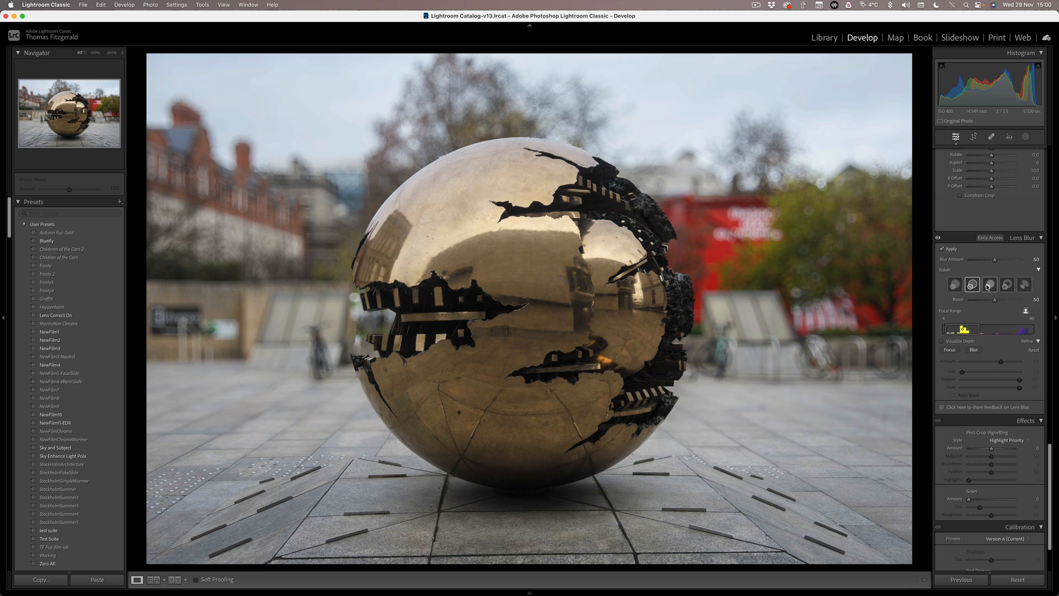
{"action": "left_click", "coordinate": [972, 284]}
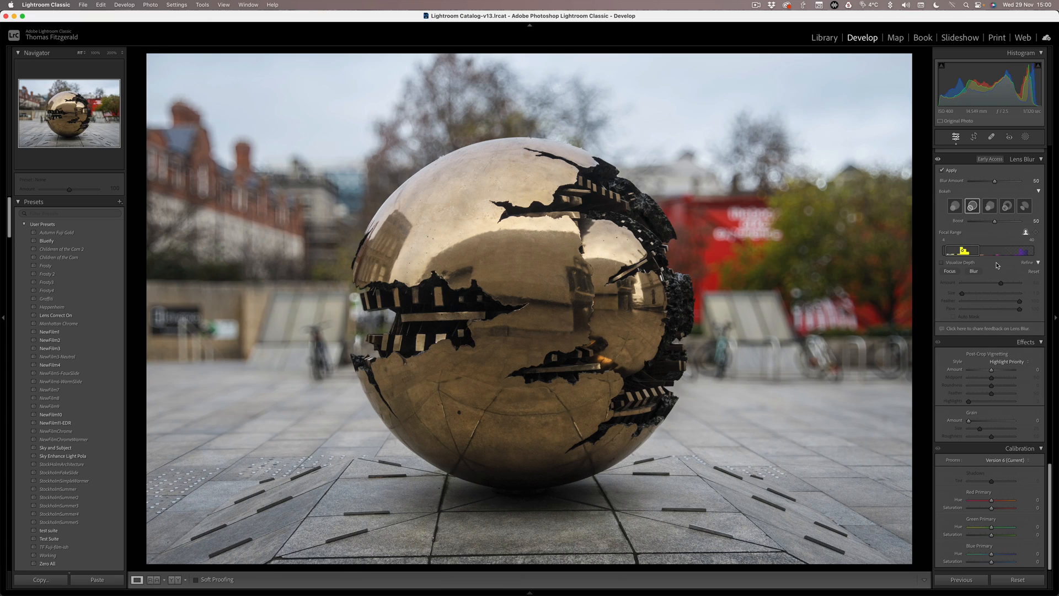
{"action": "left_click_drag", "start_coordinate": [992, 370], "coordinate": [983, 369]}
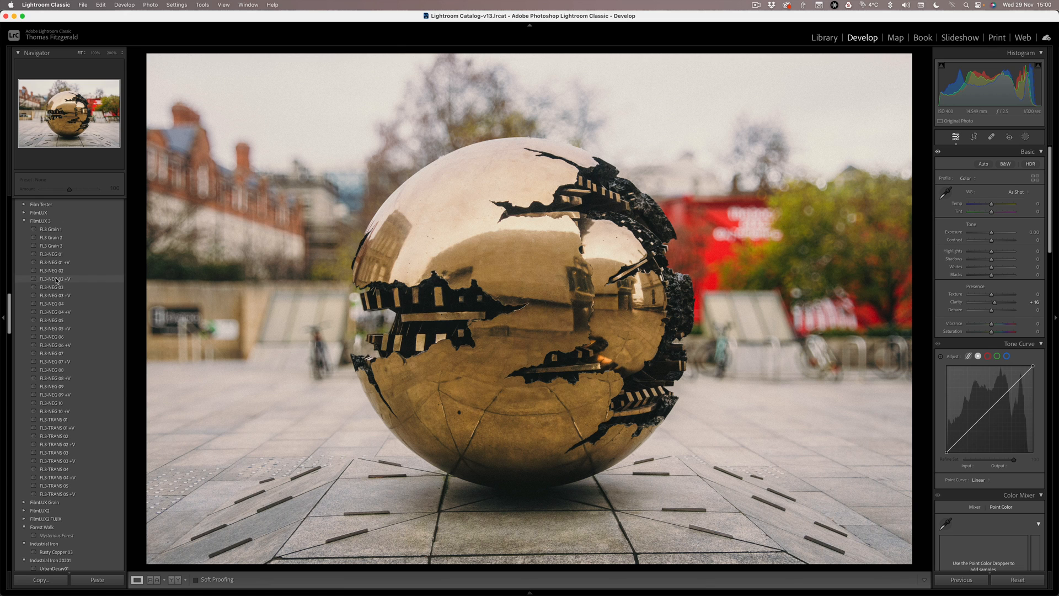
Step: Apply a FilmLUX 3 FLS-NEG film-negative preset to the sphere photo
{"action": "left_click", "coordinate": [49, 386]}
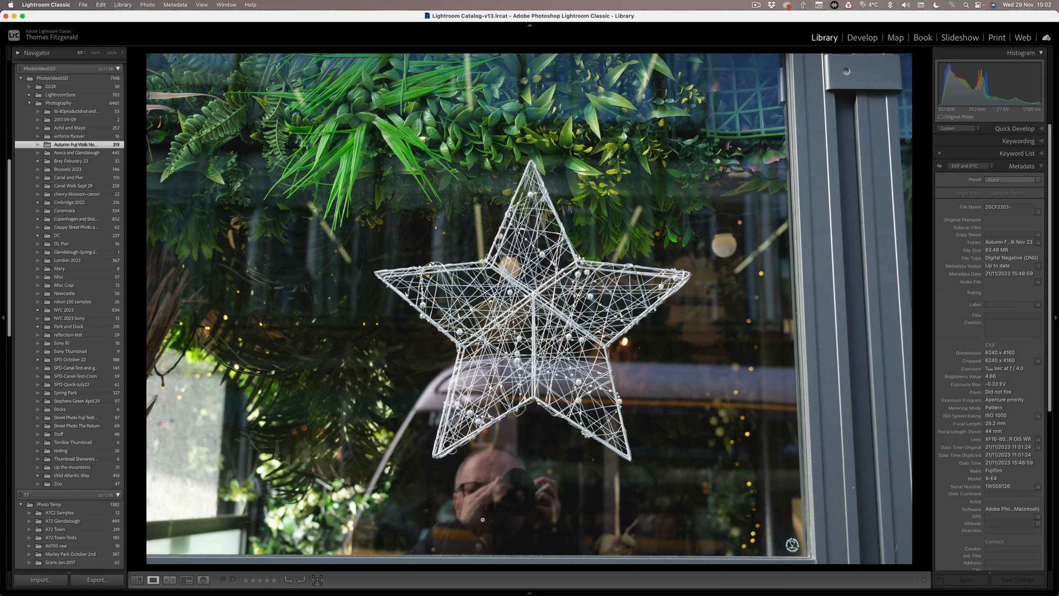
Step: Open the star-in-window photo in the Develop module
{"action": "left_click", "coordinate": [863, 38]}
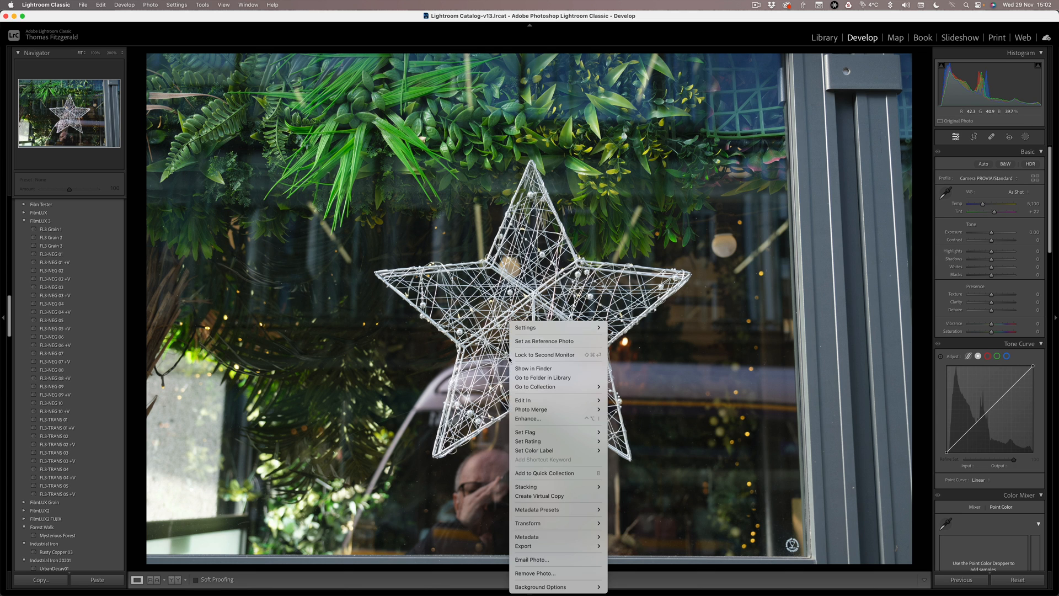
{"action": "mouse_move", "coordinate": [523, 400]}
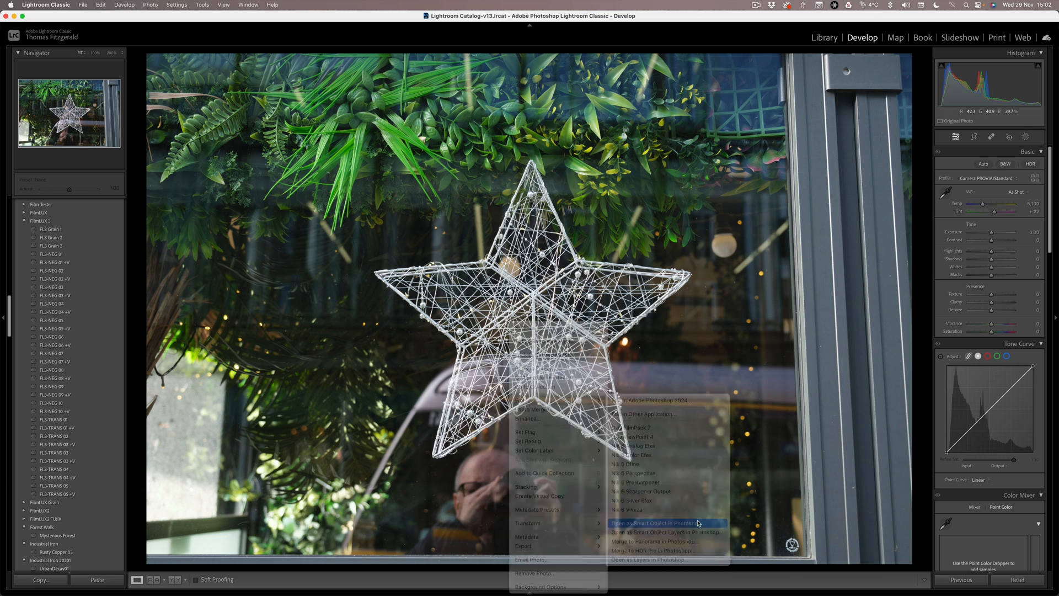
Step: Open the star photo as a Photoshop smart object and Generative Fill away the reflection
{"action": "left_click", "coordinate": [653, 522]}
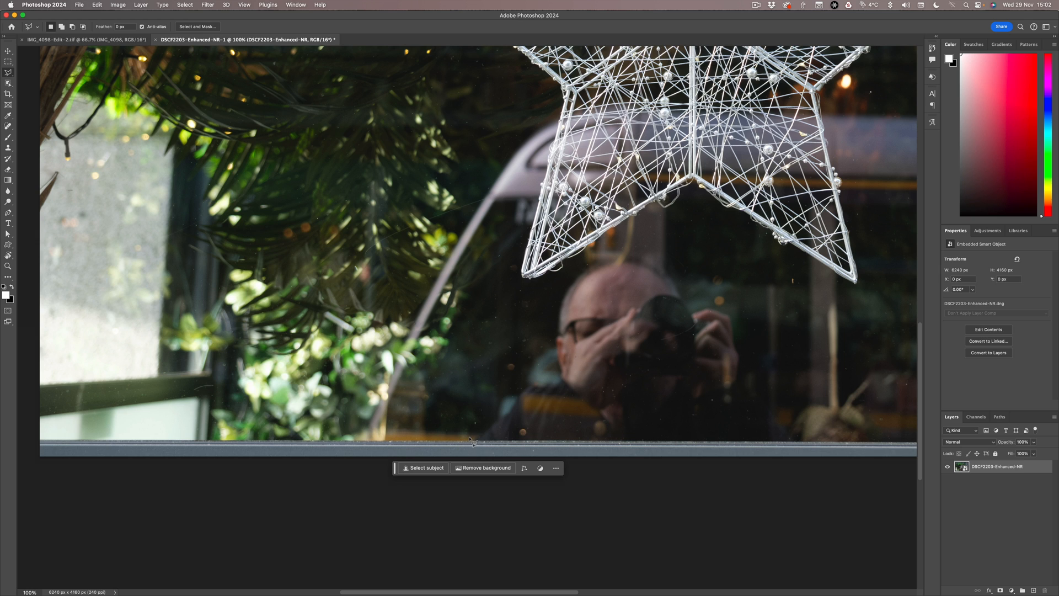
{"action": "left_click_drag", "start_coordinate": [473, 433], "coordinate": [633, 252]}
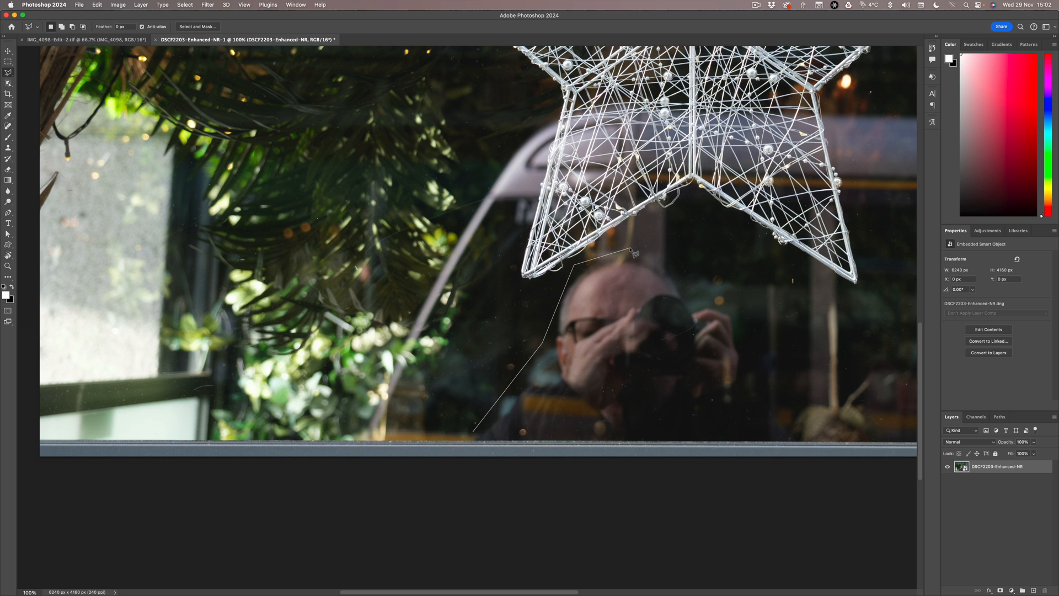
{"action": "left_click", "coordinate": [748, 323]}
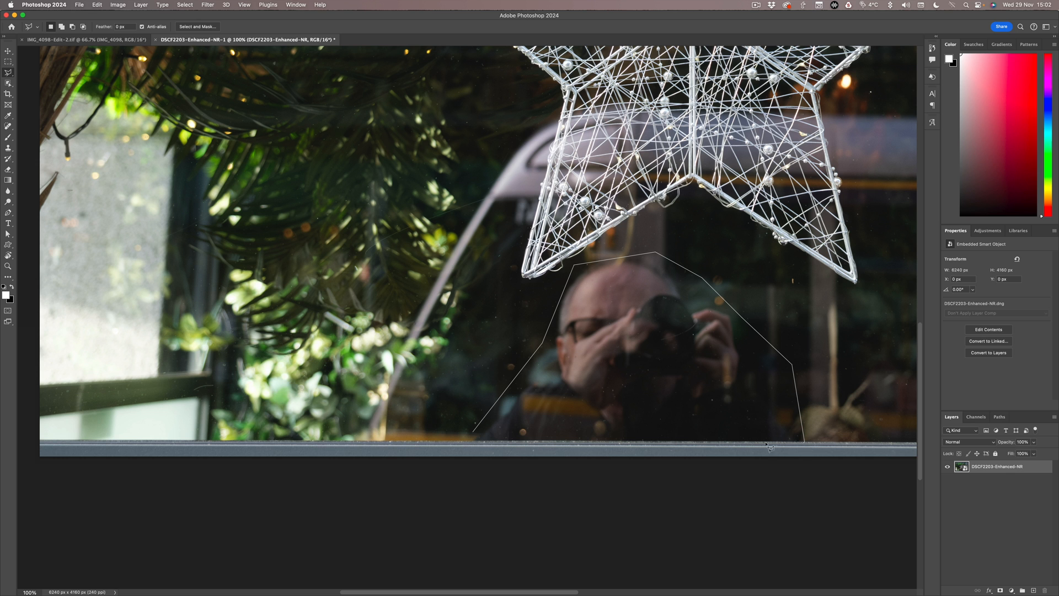
{"action": "left_click", "coordinate": [477, 440]}
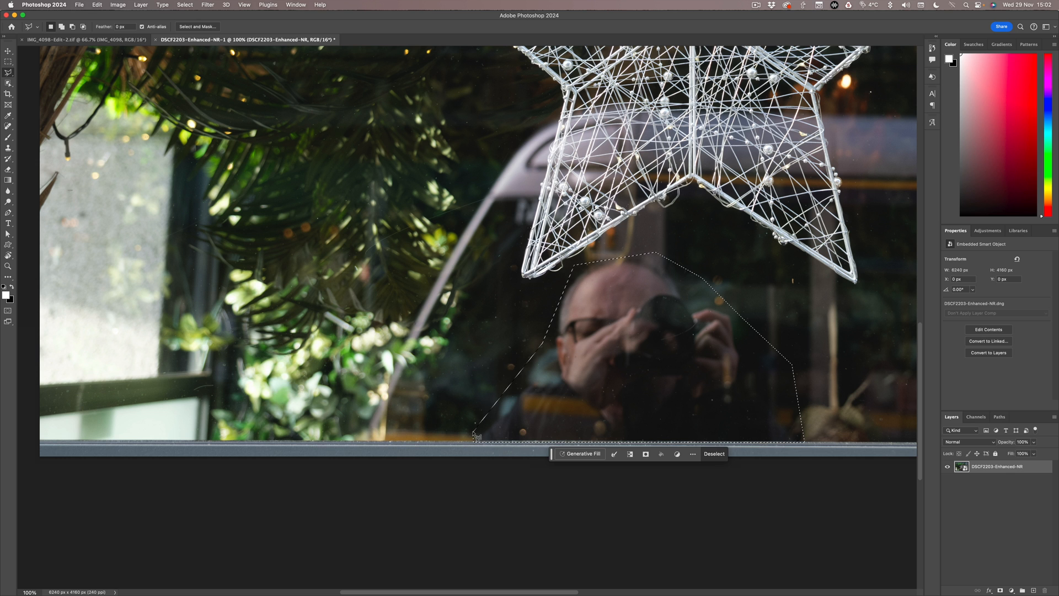
{"action": "left_click", "coordinate": [581, 453]}
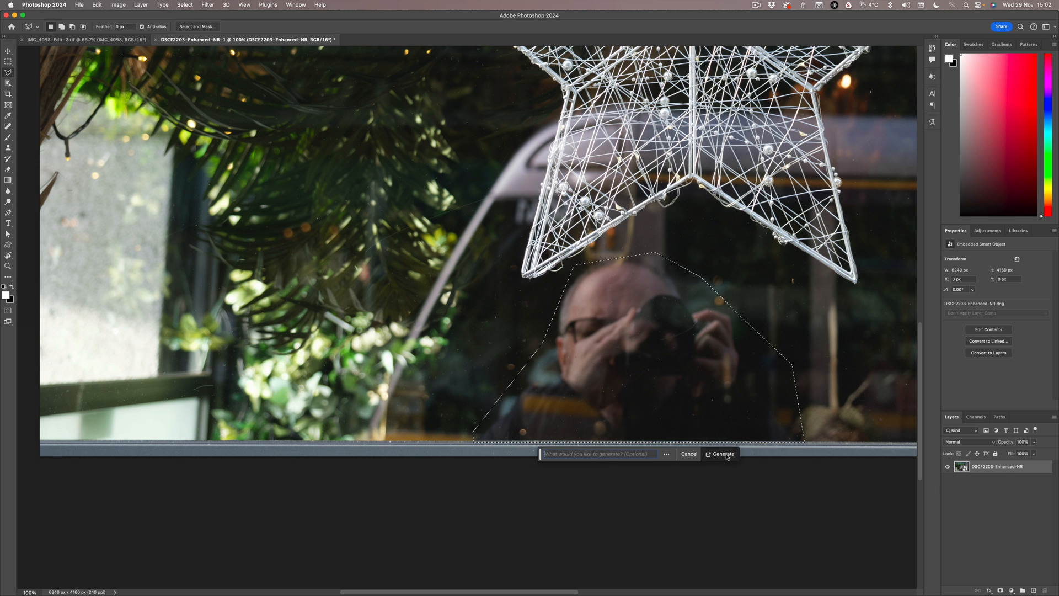
{"action": "left_click", "coordinate": [723, 454]}
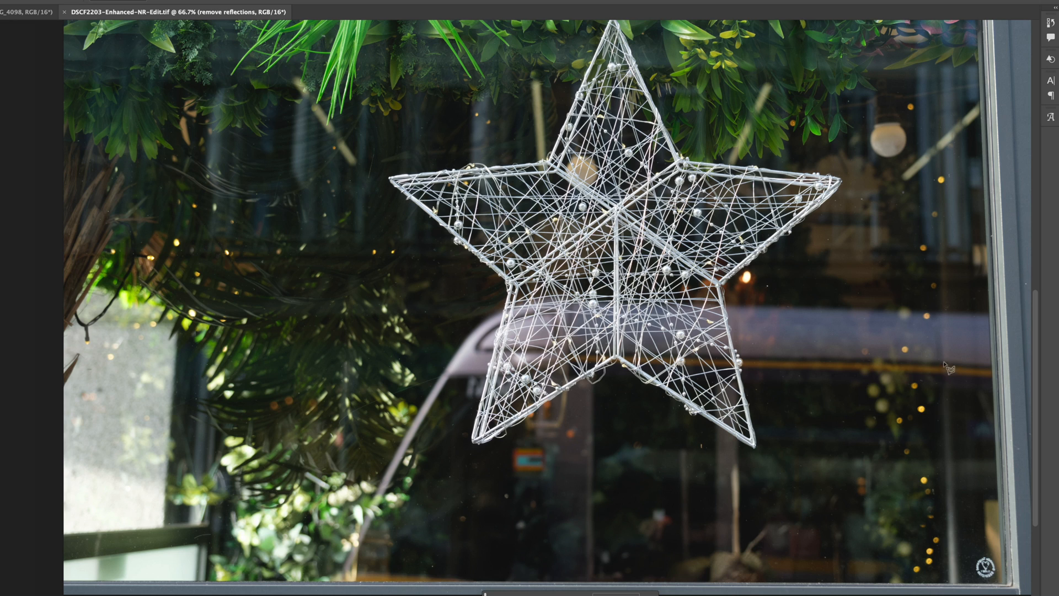
{"action": "mouse_move", "coordinate": [418, 497]}
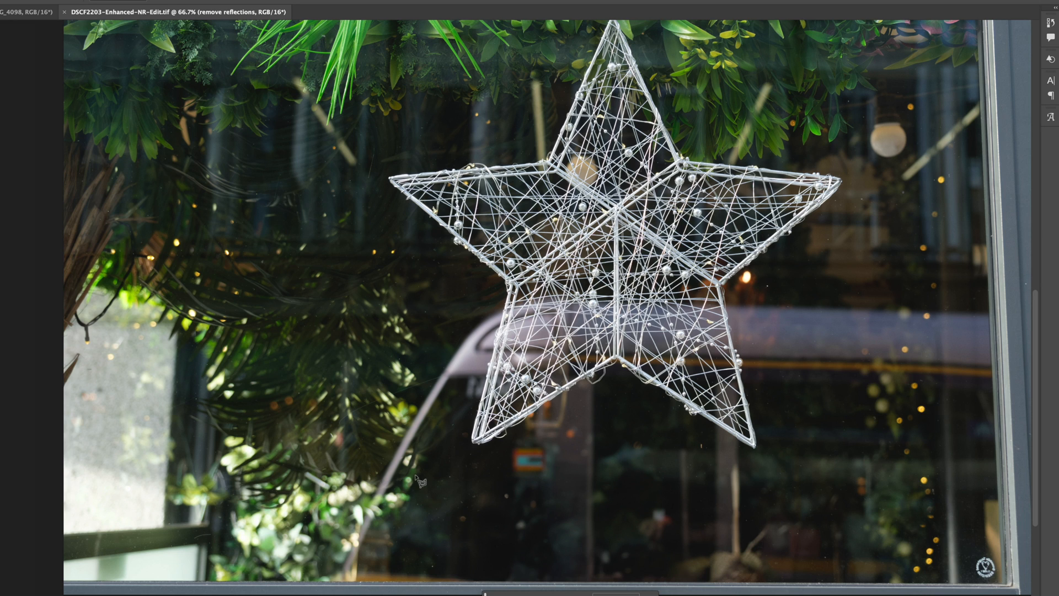
{"action": "mouse_move", "coordinate": [374, 556]}
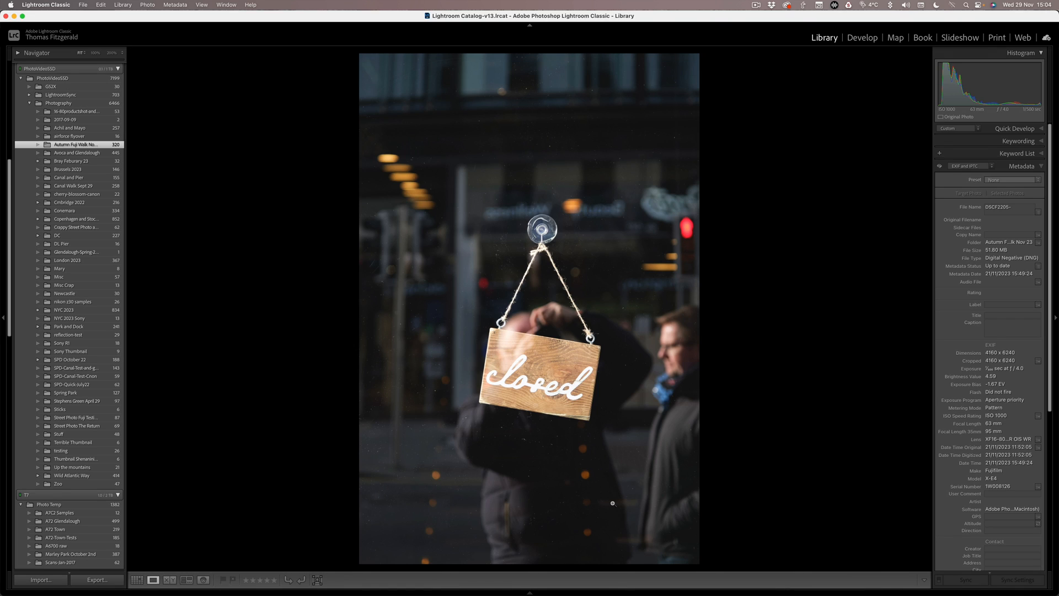
{"action": "mouse_move", "coordinate": [511, 322]}
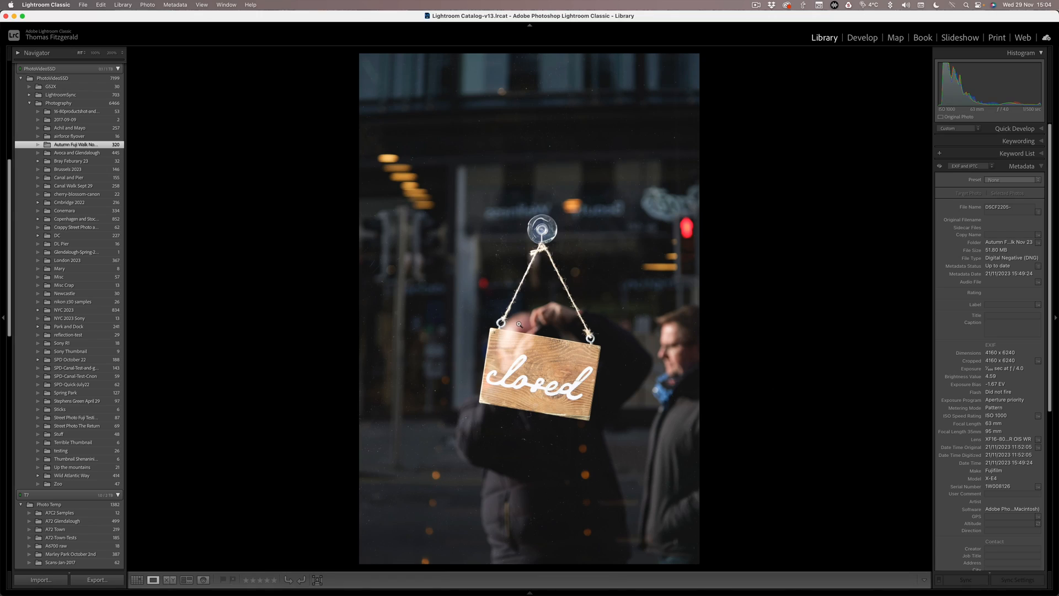